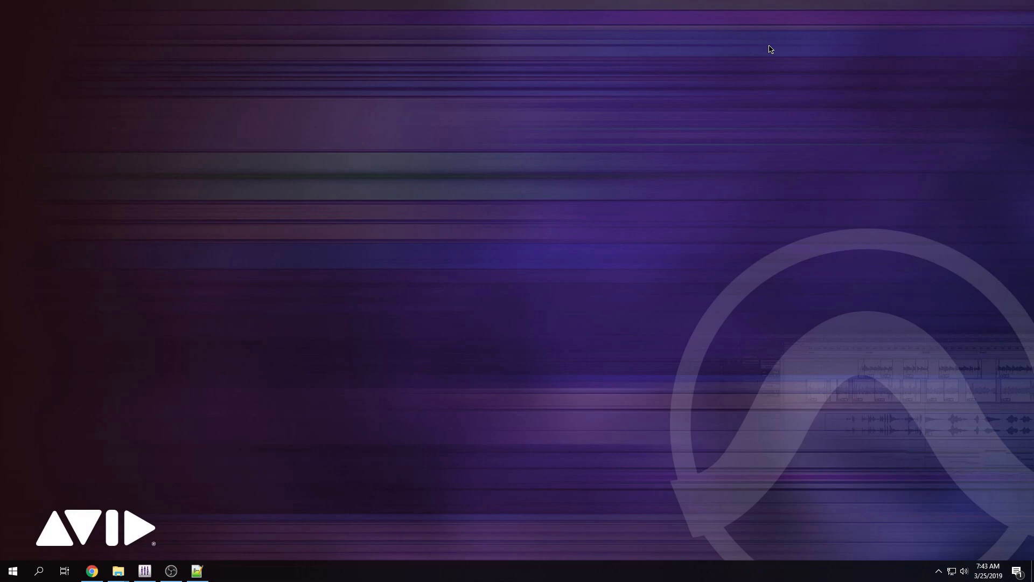
{"action": "mouse_move", "coordinate": [695, 63]}
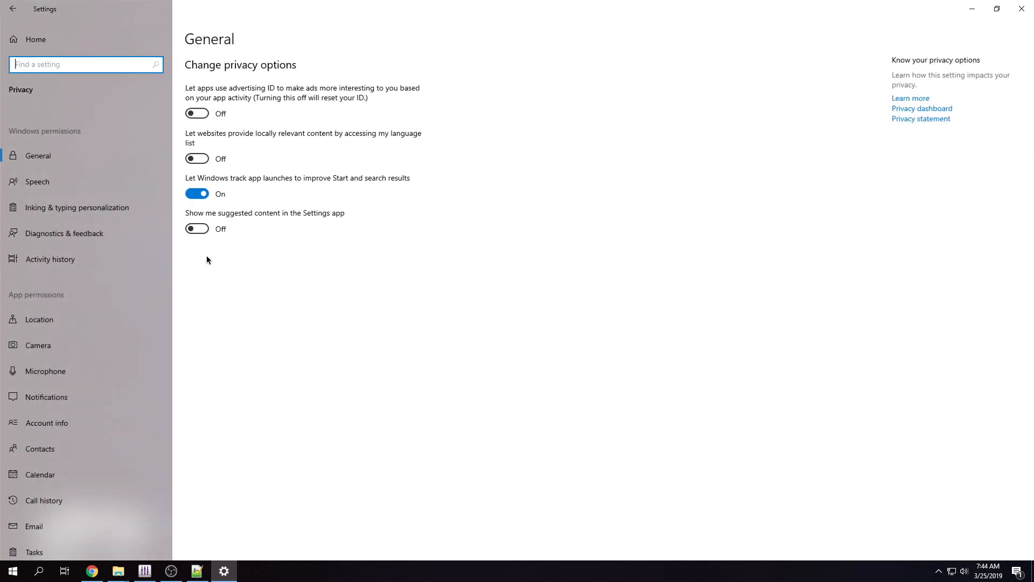
Reach the Personalization taskbar options in Windows Settings via the Start quick system menu
{"action": "left_click", "coordinate": [64, 232]}
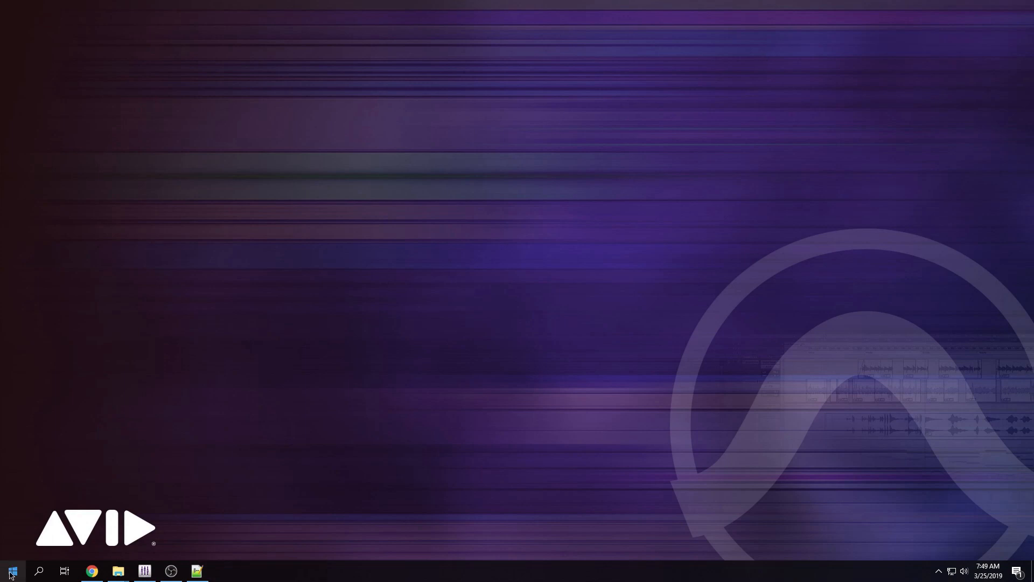
{"action": "right_click", "coordinate": [10, 570]}
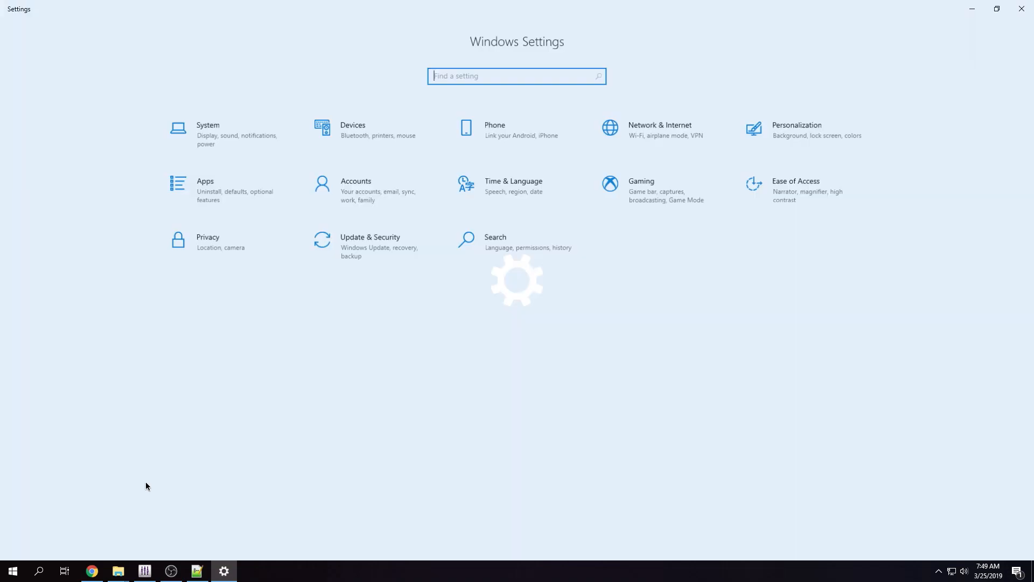
{"action": "mouse_move", "coordinate": [804, 131]}
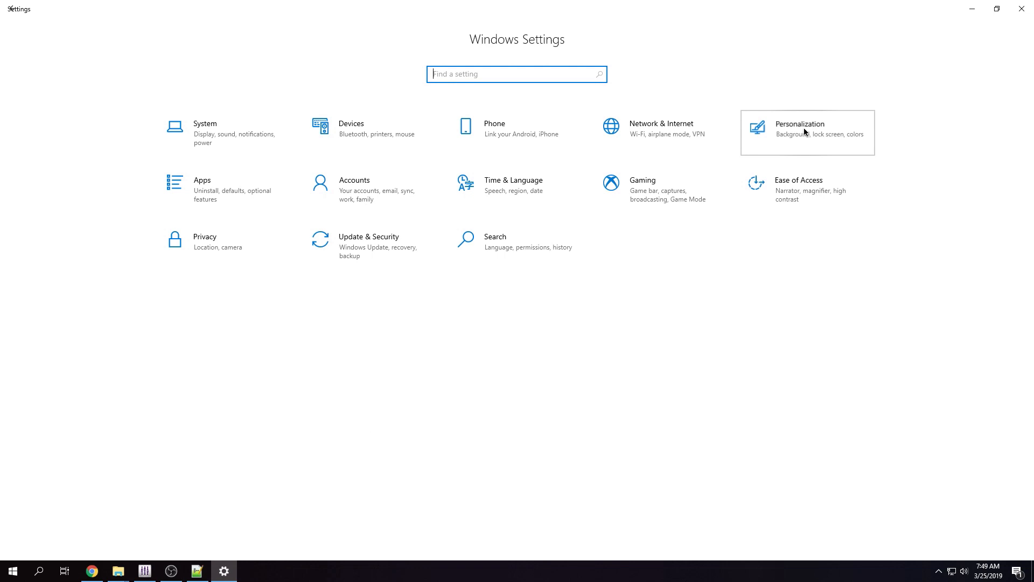
{"action": "left_click", "coordinate": [800, 127]}
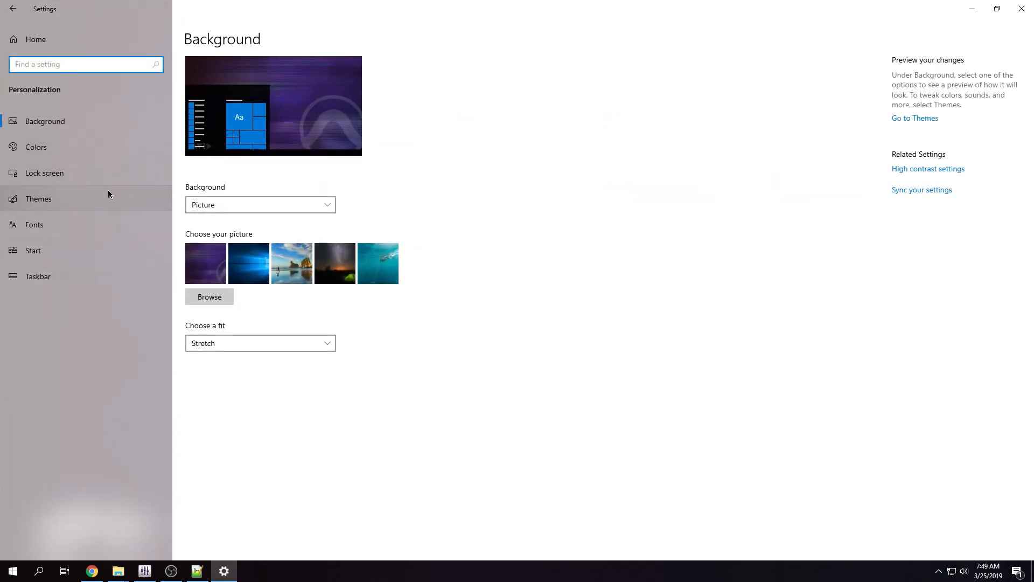
{"action": "mouse_move", "coordinate": [151, 276]}
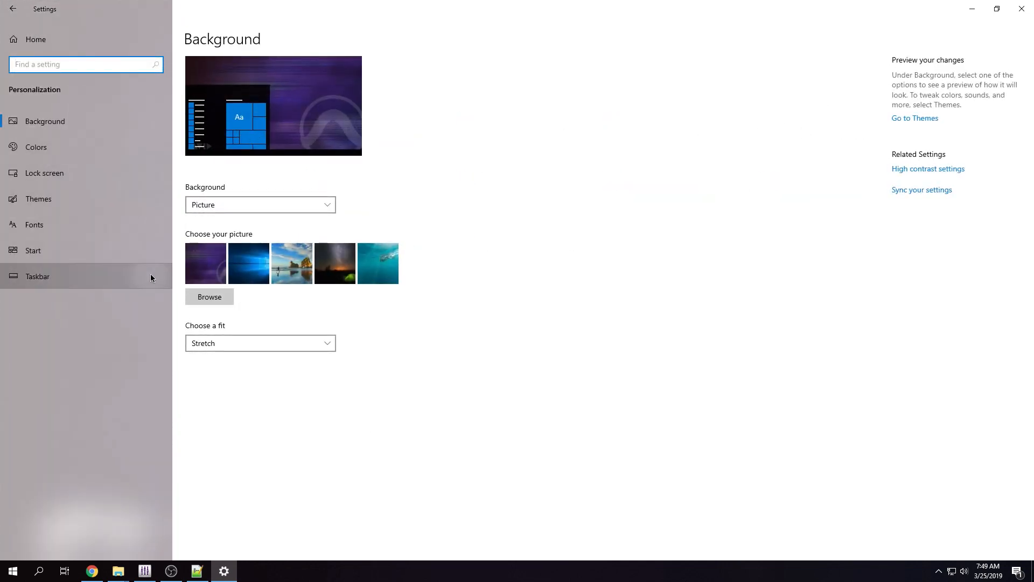
{"action": "left_click", "coordinate": [38, 275]}
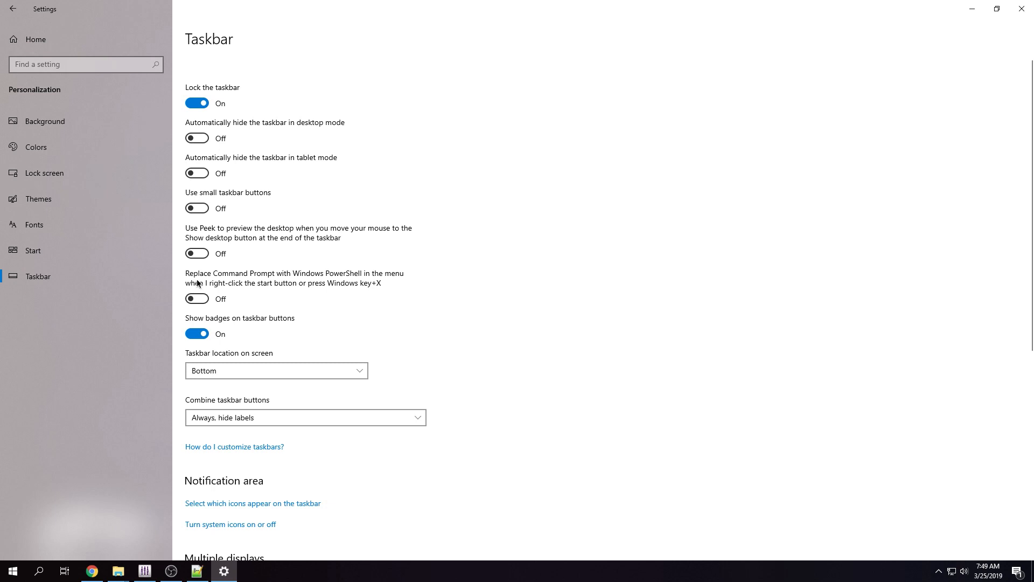
{"action": "mouse_move", "coordinate": [330, 280]}
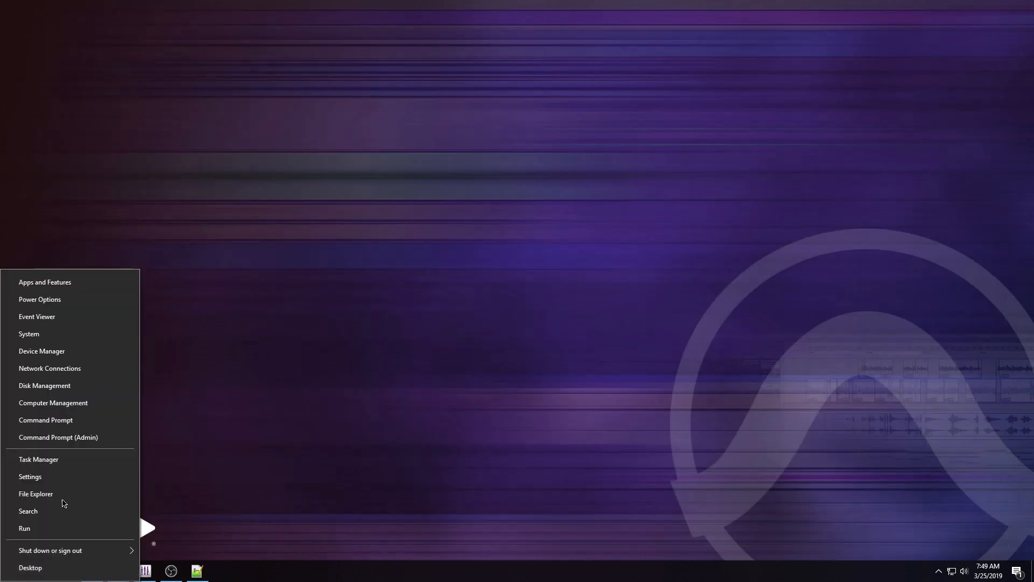
{"action": "mouse_move", "coordinate": [45, 420]}
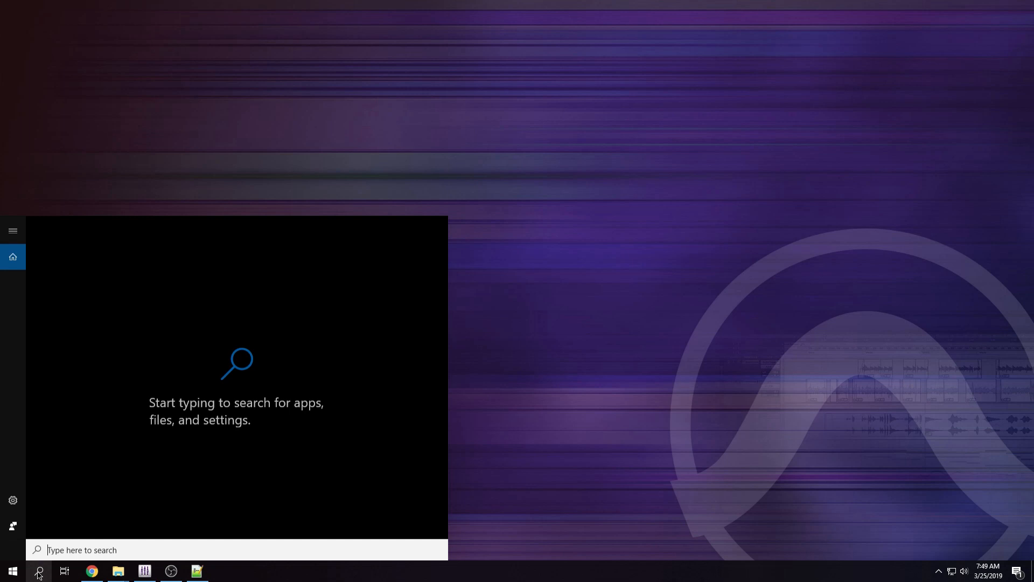
Run cmd as administrator and move up with cd.. from system32 to the C:\ root
{"action": "type", "text": "cmd"}
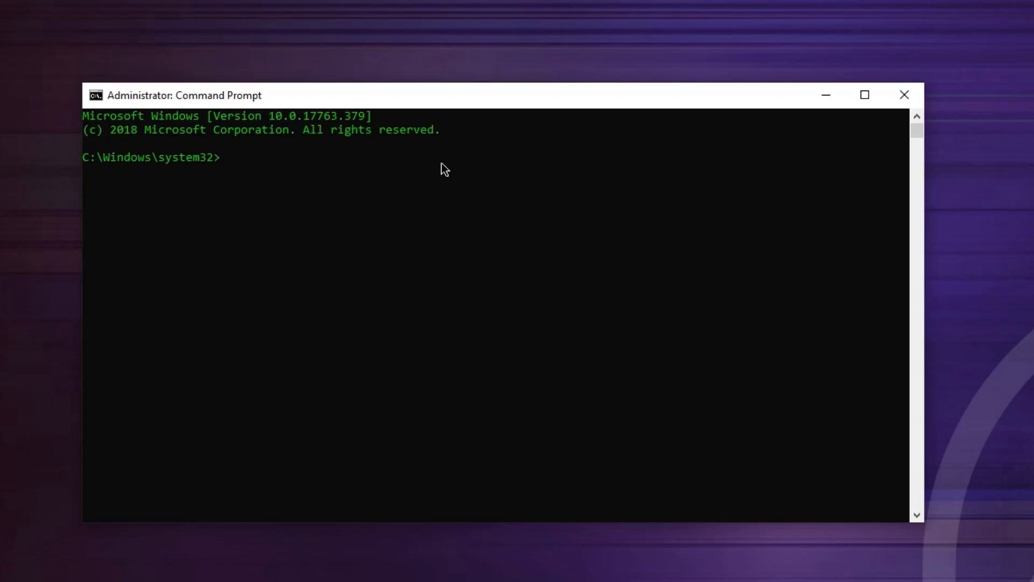
{"action": "type", "text": "cd.."}
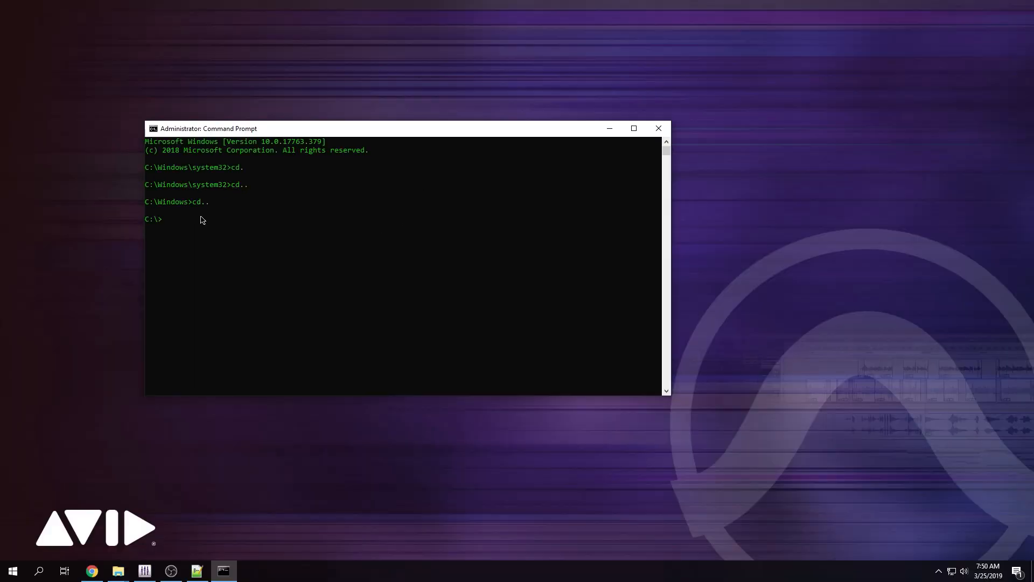
Change into the Desktop's Windows10Debloater-master folder, list it with dir, and start PowerShell
{"action": "left_click", "coordinate": [117, 570]}
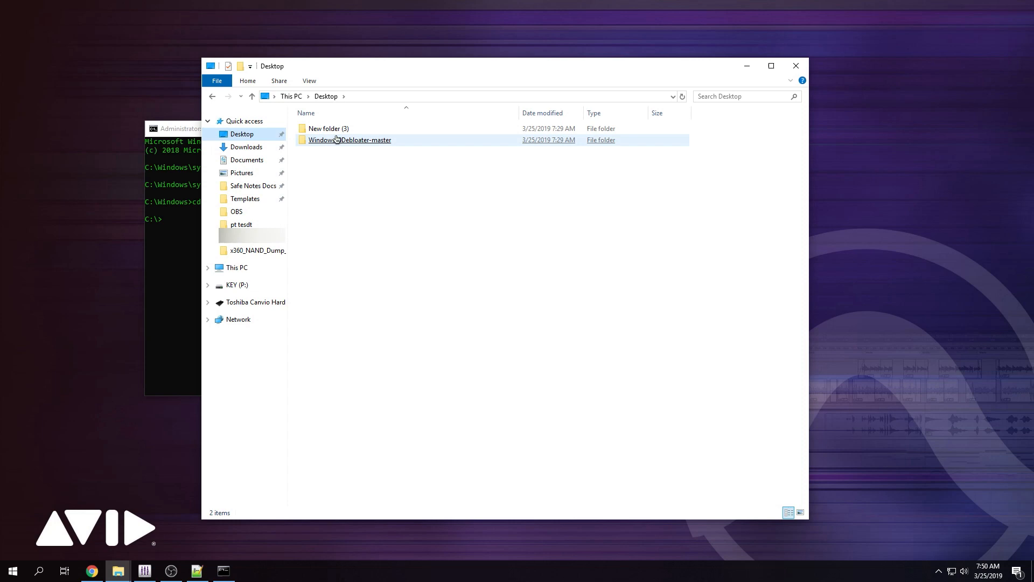
{"action": "double_click", "coordinate": [349, 139]}
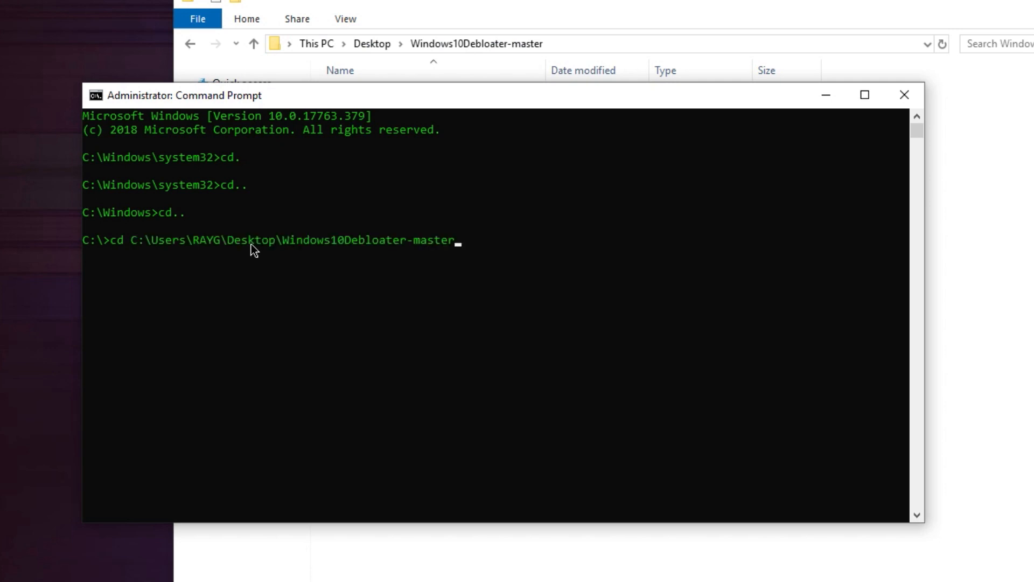
{"action": "type", "text": "dir"}
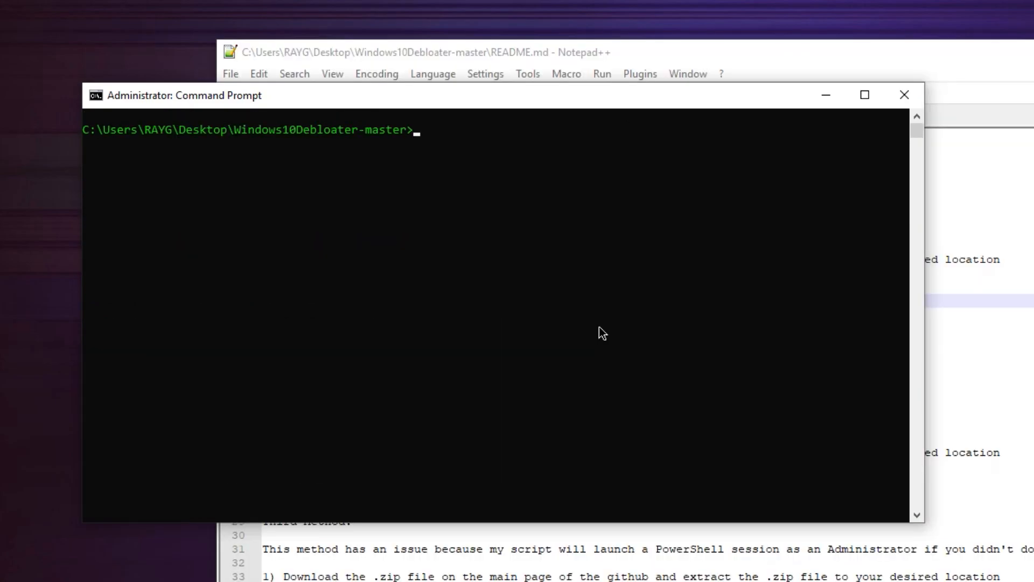
{"action": "type", "text": "powershell"}
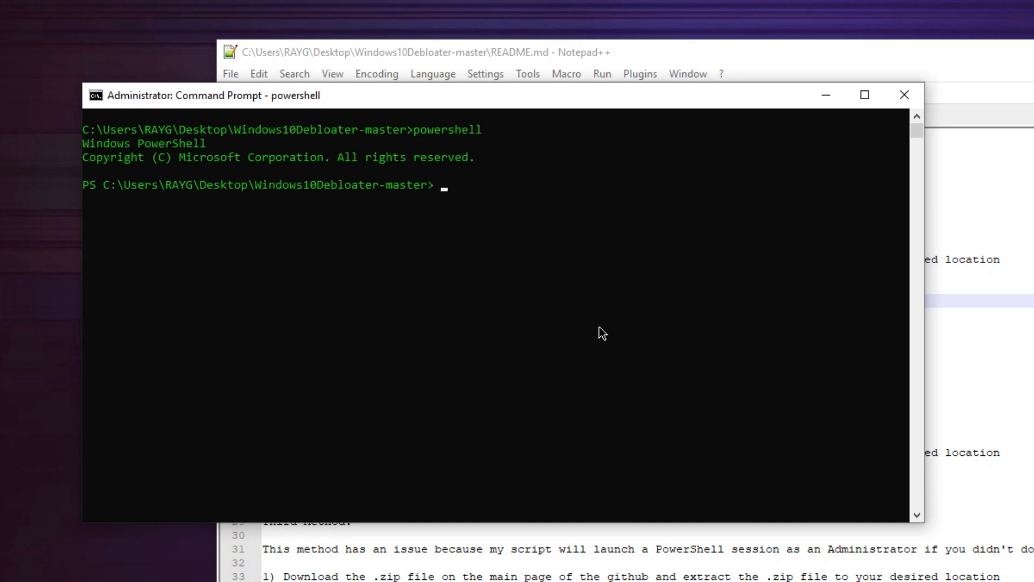
Following the README, run Set-ExecutionPolicy Unrestricted and launch .\Windows10DebloaterGUI.ps1
{"action": "left_click", "coordinate": [416, 52]}
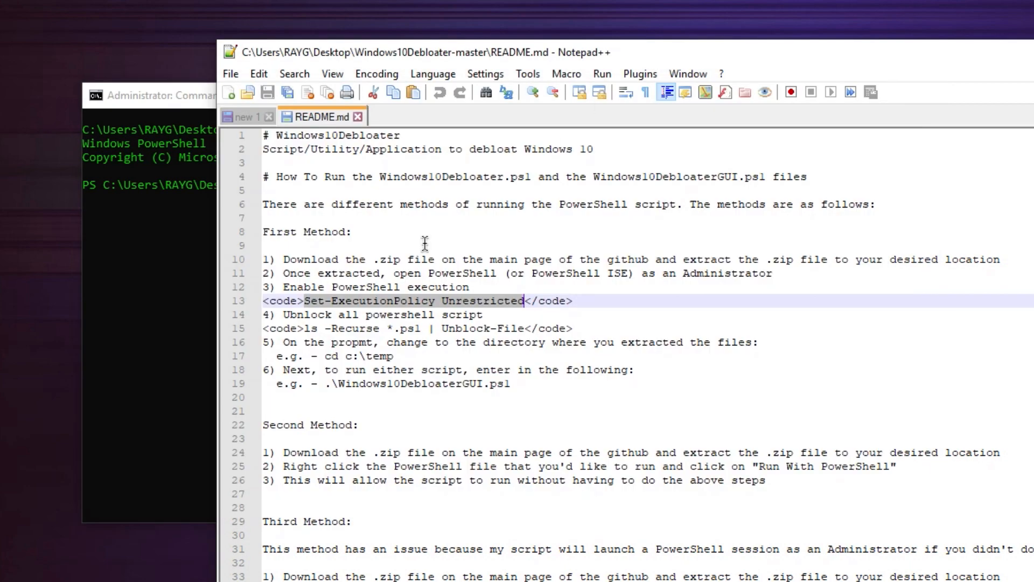
{"action": "mouse_move", "coordinate": [385, 305]}
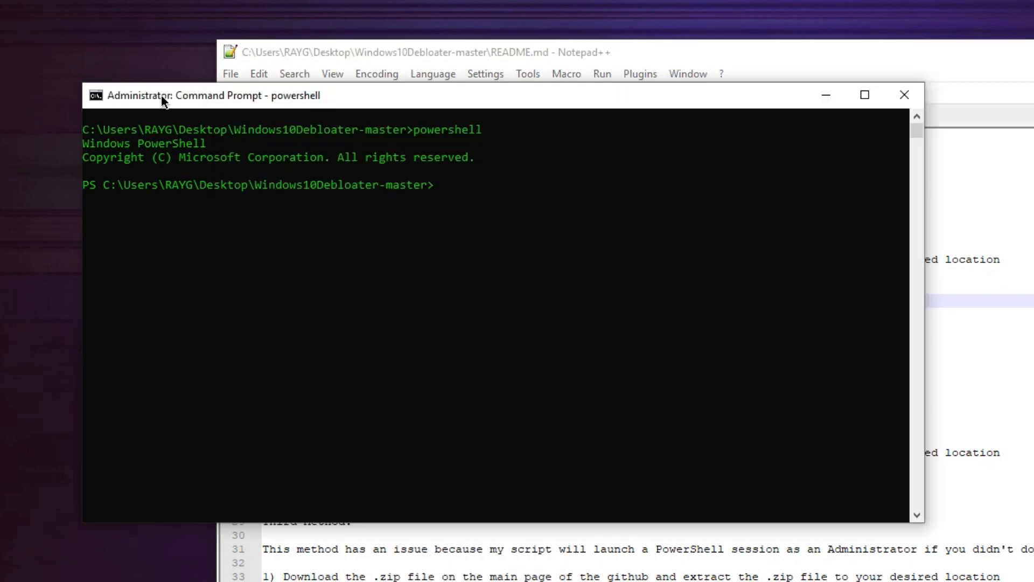
{"action": "type", "text": "Set-ExecutionPolicy Unrestricted"}
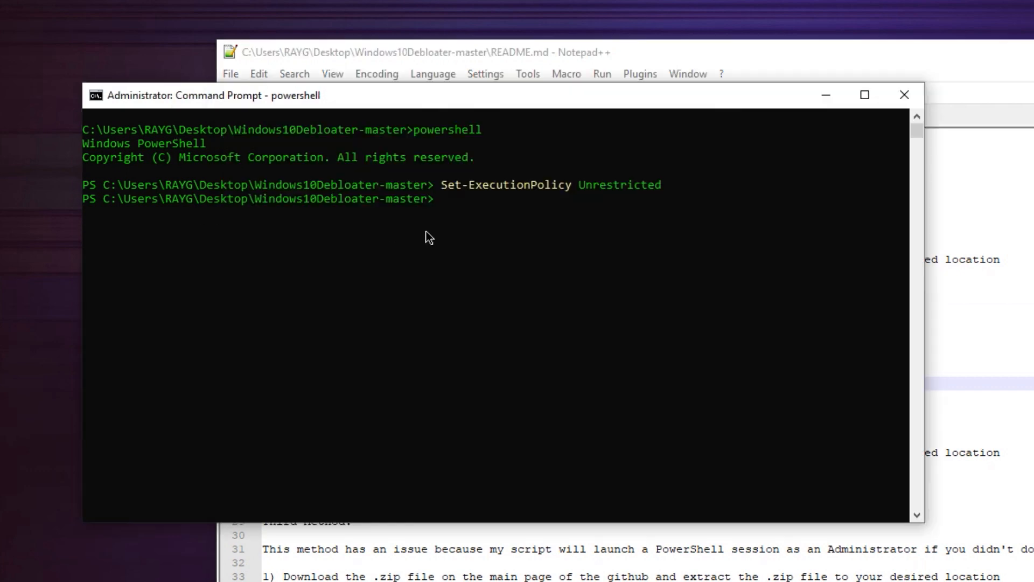
{"action": "type", "text": ".\\Windows10DebloaterGUI.ps1"}
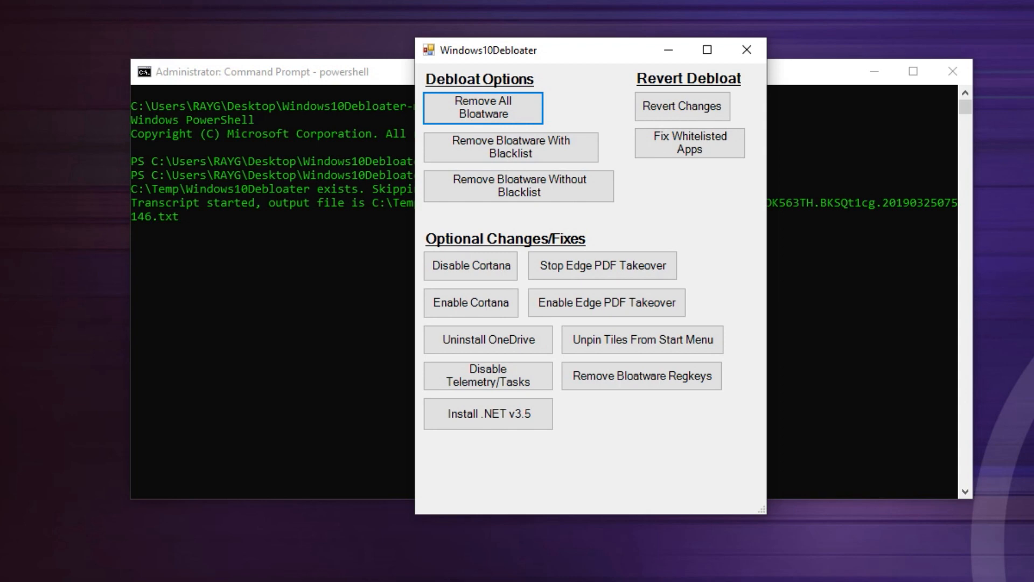
{"action": "mouse_move", "coordinate": [615, 220]}
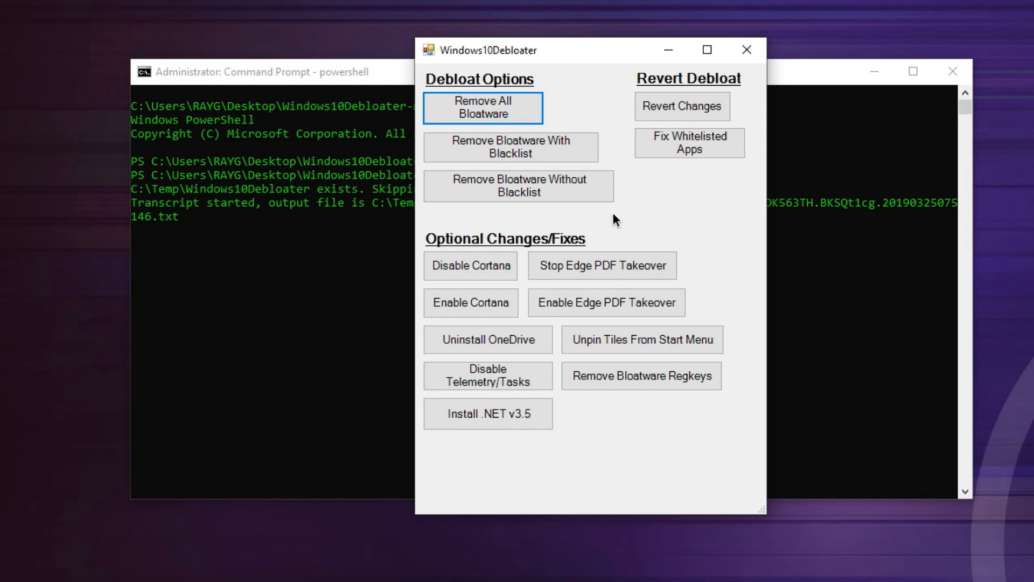
{"action": "mouse_move", "coordinate": [523, 265]}
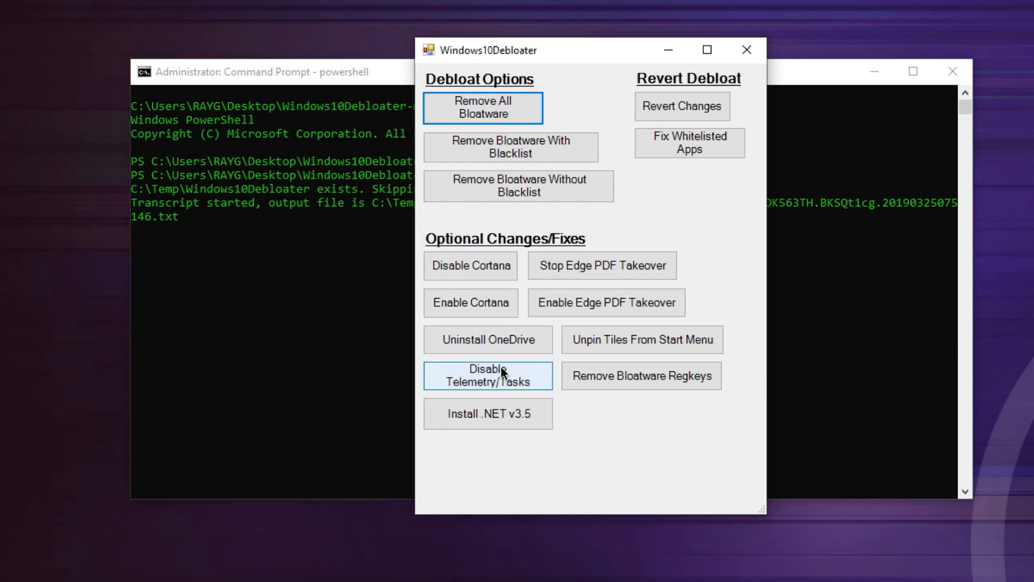
{"action": "mouse_move", "coordinate": [524, 389]}
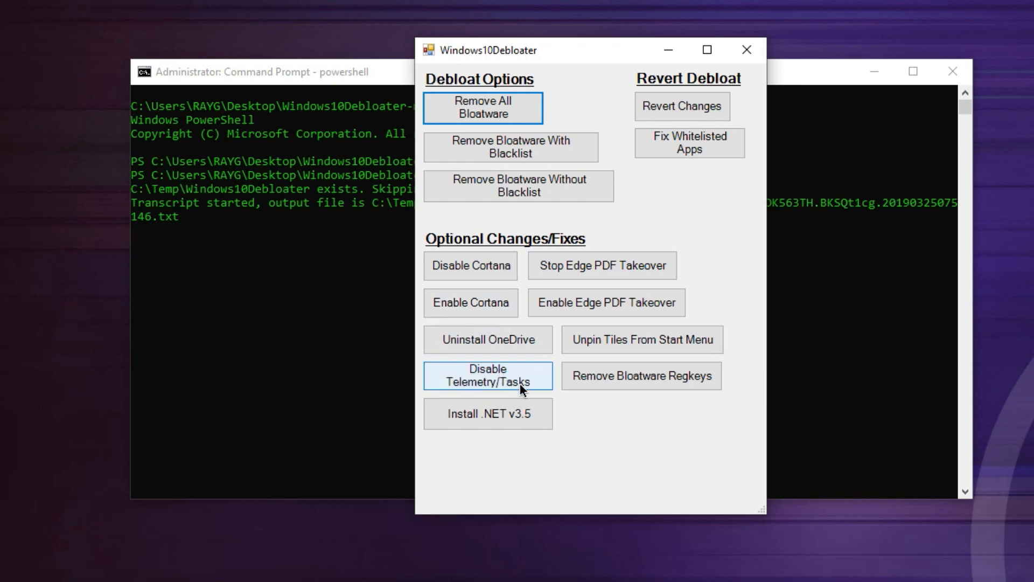
{"action": "mouse_move", "coordinate": [487, 414]}
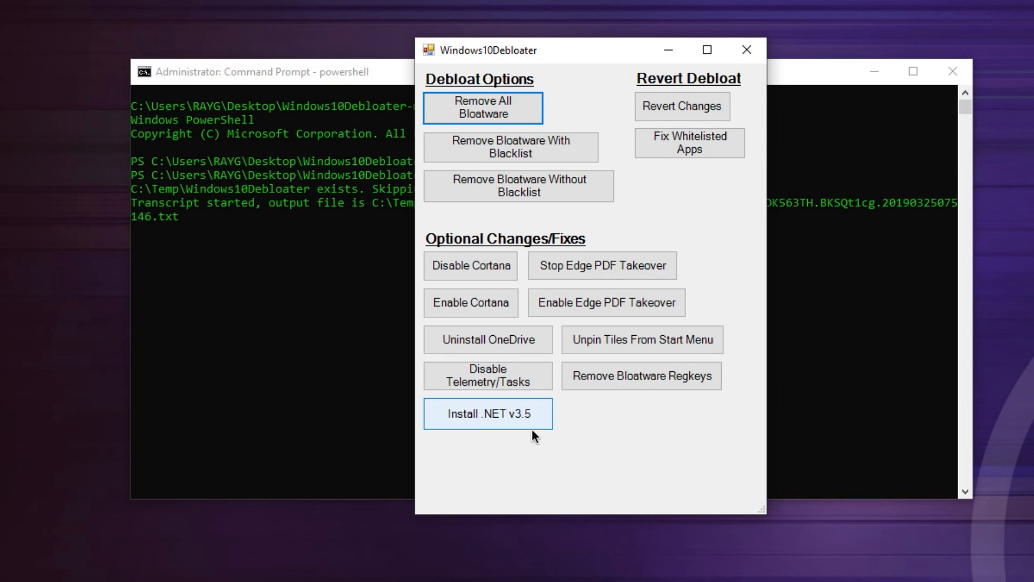
{"action": "mouse_move", "coordinate": [601, 265]}
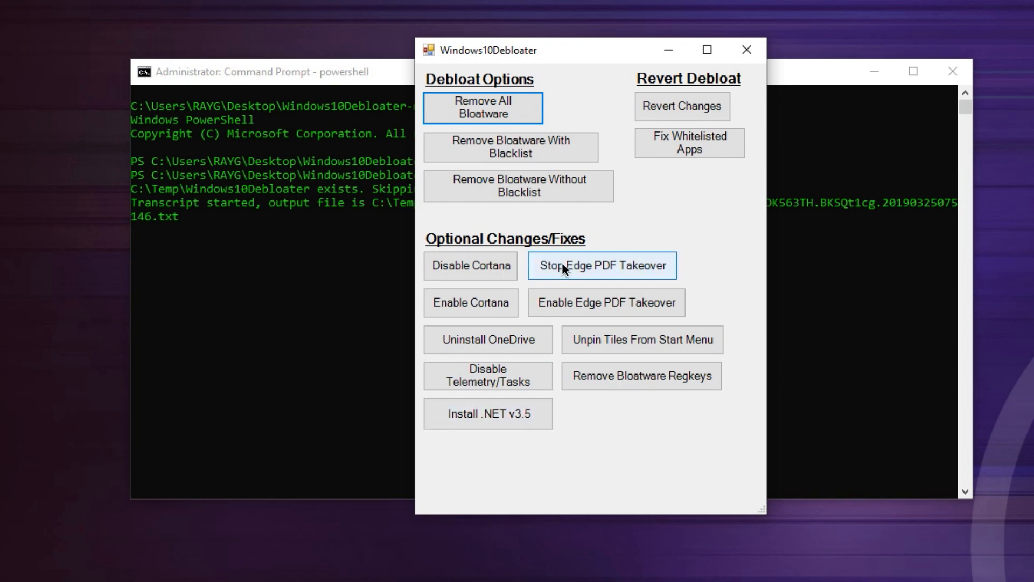
{"action": "mouse_move", "coordinate": [568, 274]}
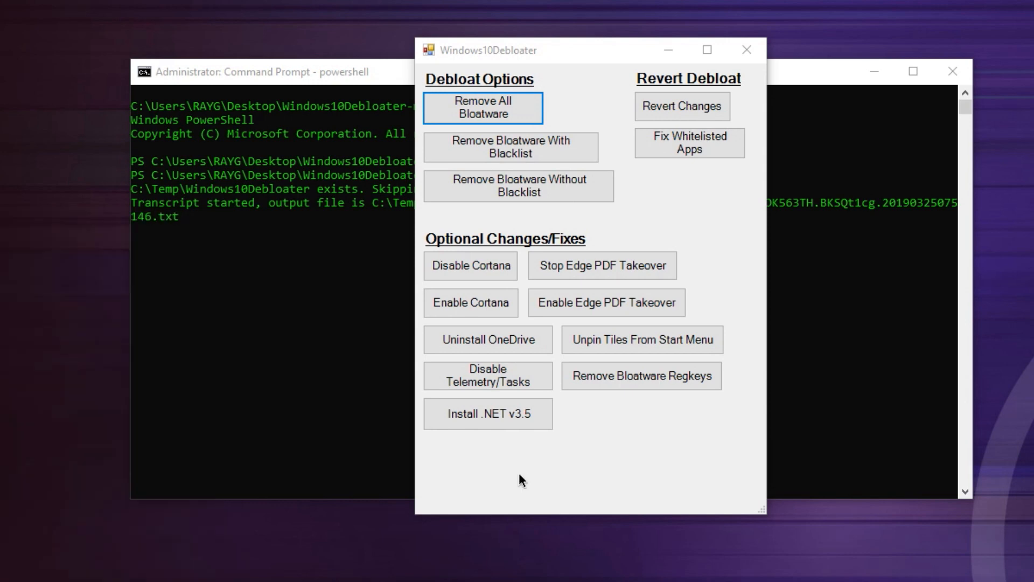
{"action": "mouse_move", "coordinate": [668, 412]}
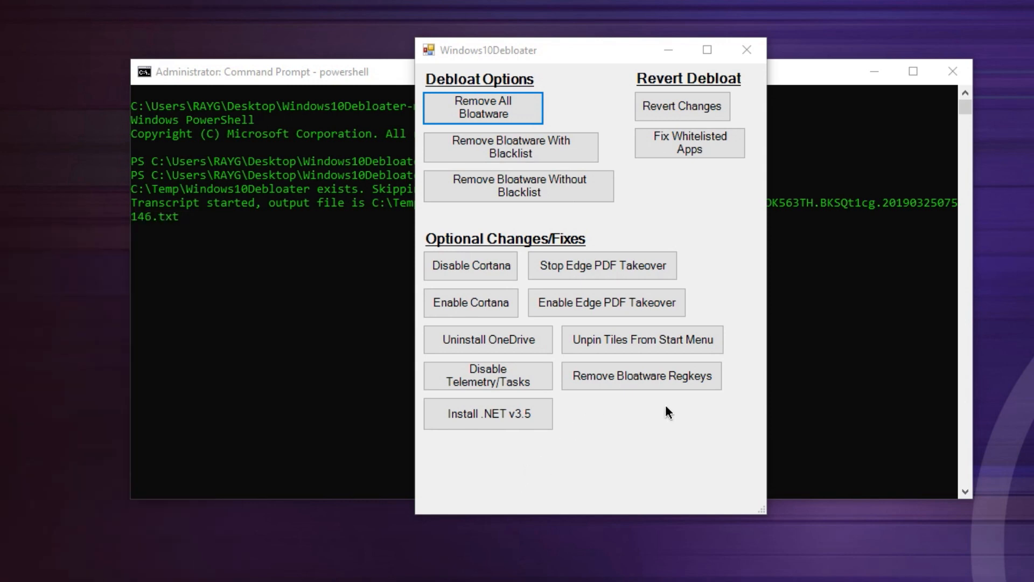